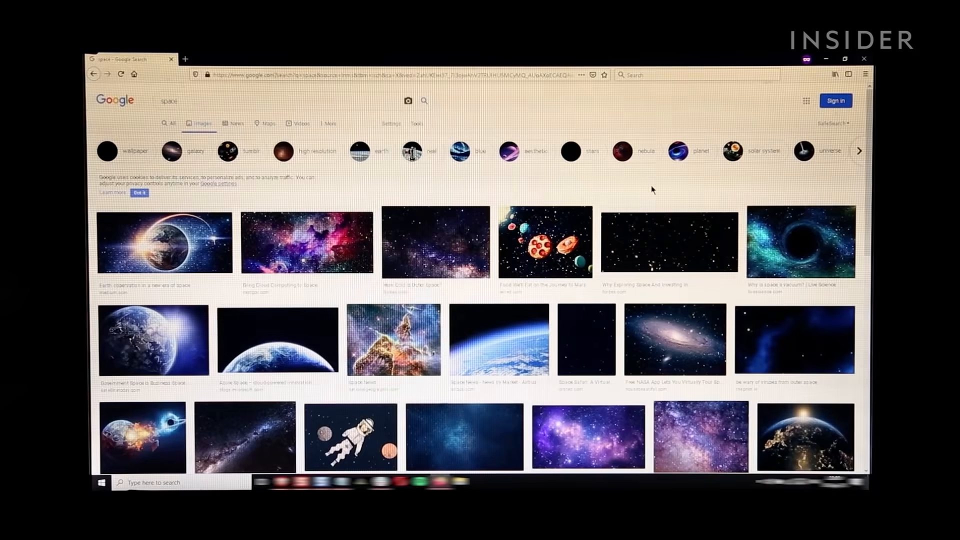
Bring up the Xbox Game Bar settings page with Win+G, showing it switched off.
key("Win+G")
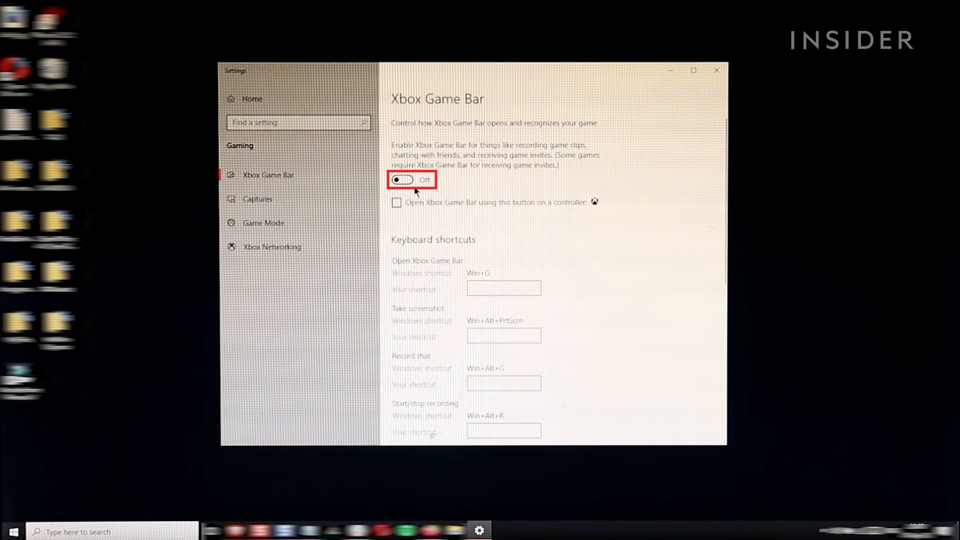
Turn Xbox Game Bar on and toggle the Capture widget off and back on.
left_click(402, 180)
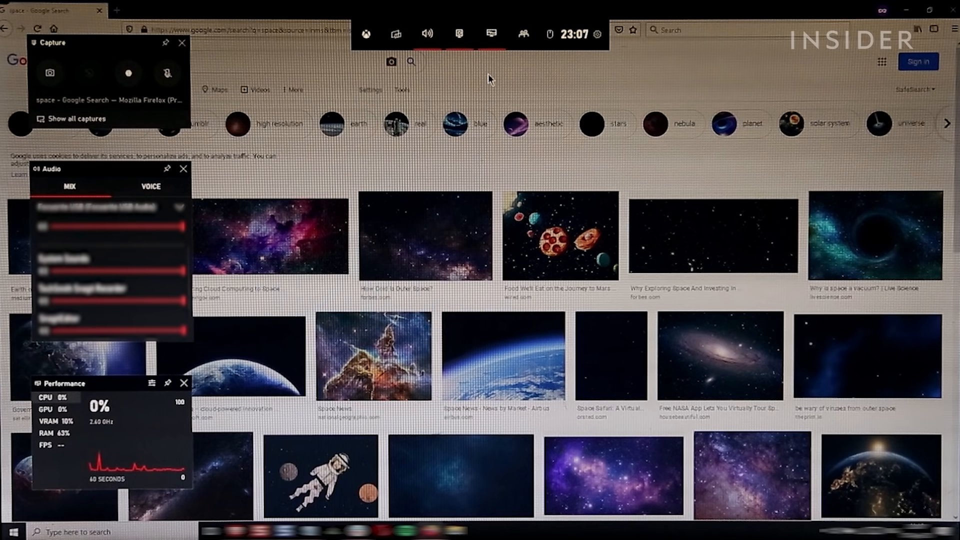
left_click(459, 34)
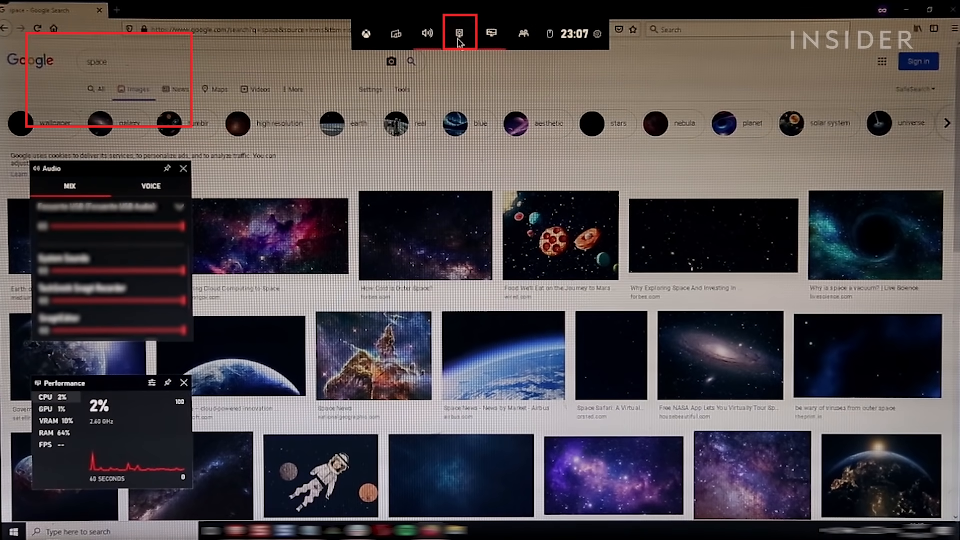
left_click(459, 33)
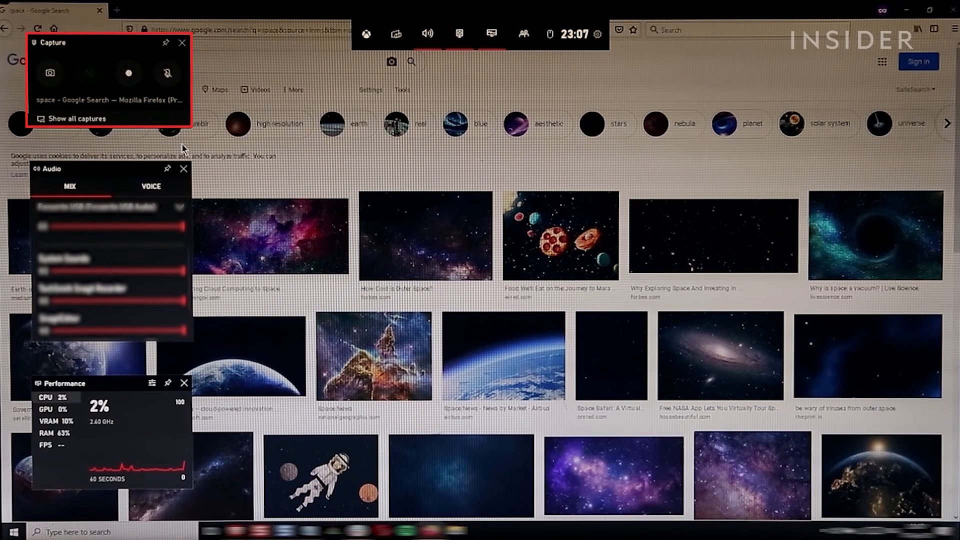
left_click(129, 73)
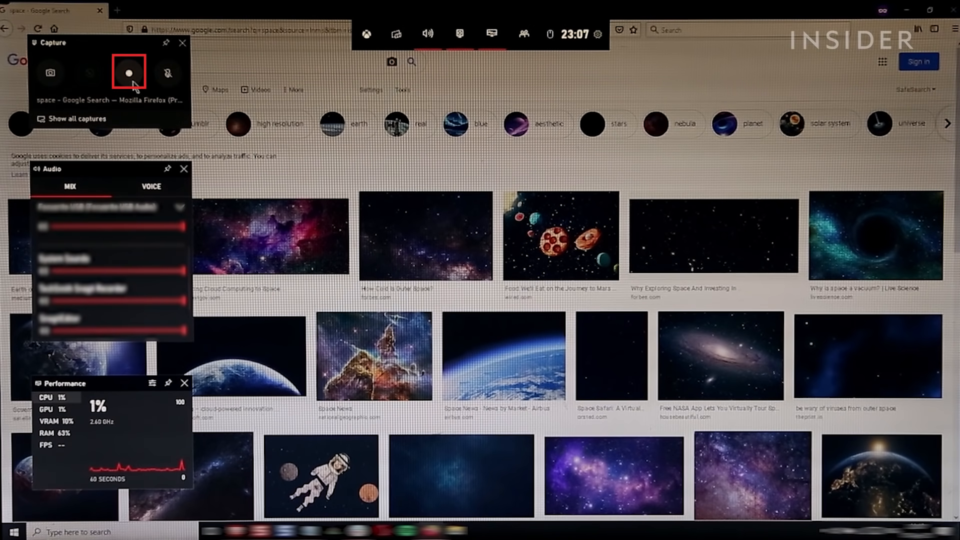
Record the browser window, switching the microphone on midway, then stop recording.
left_click(128, 72)
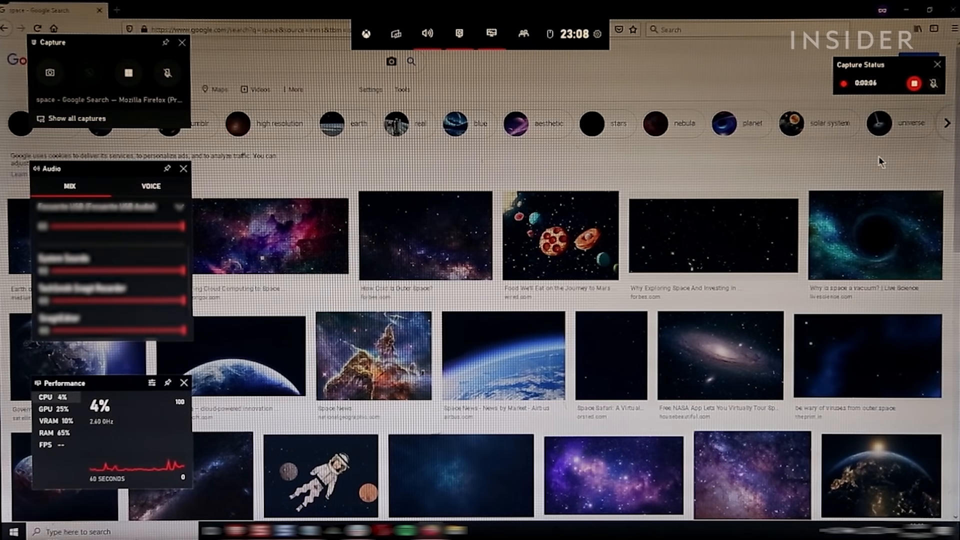
left_click(167, 72)
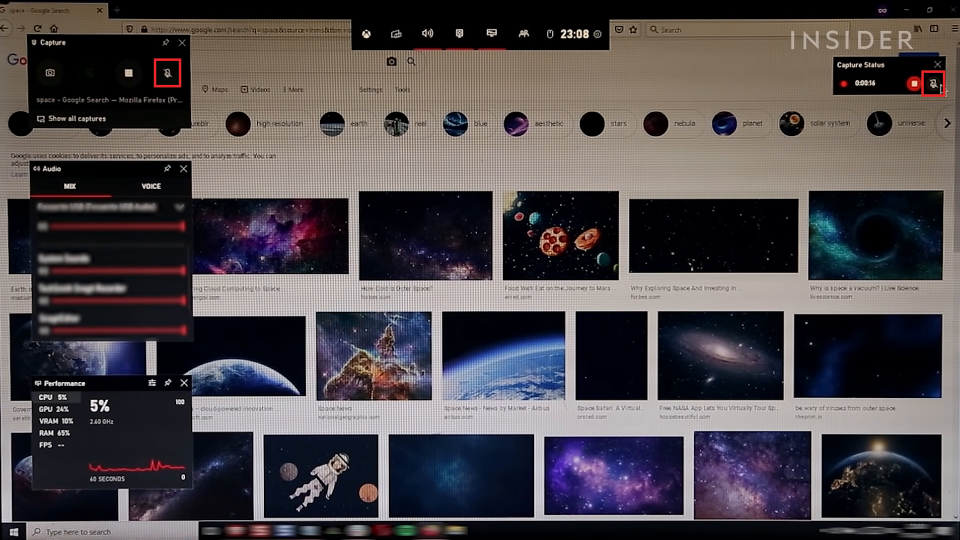
left_click(167, 73)
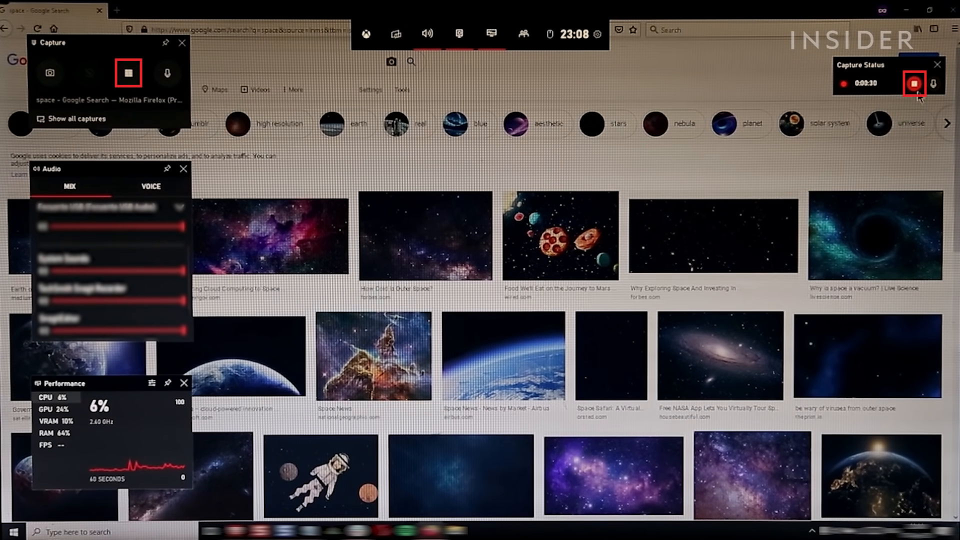
left_click(913, 83)
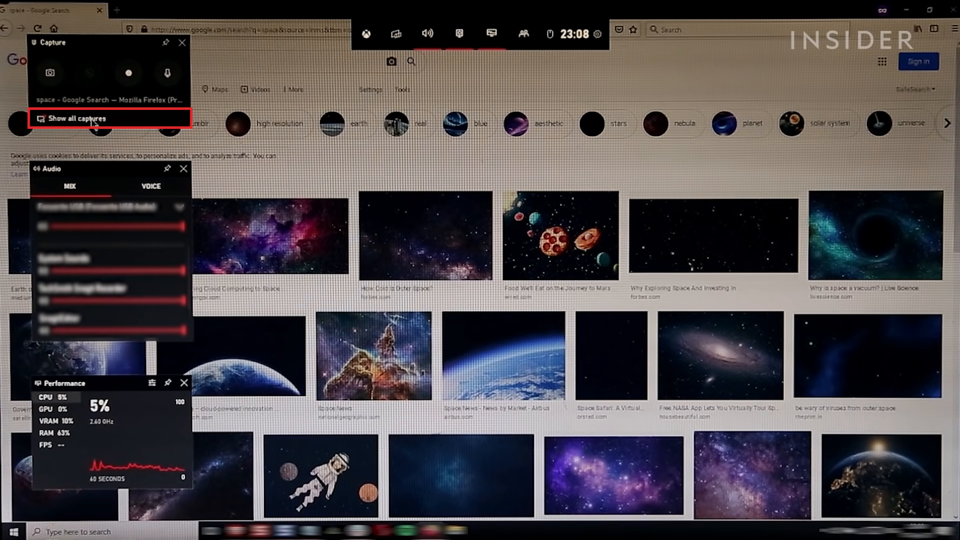
left_click(76, 118)
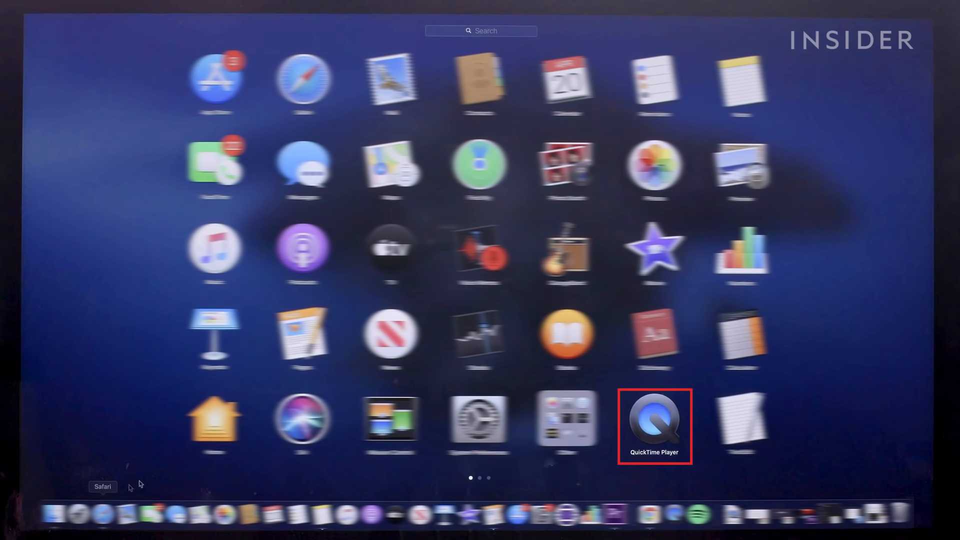
Launch QuickTime Player from Launchpad.
left_click(654, 426)
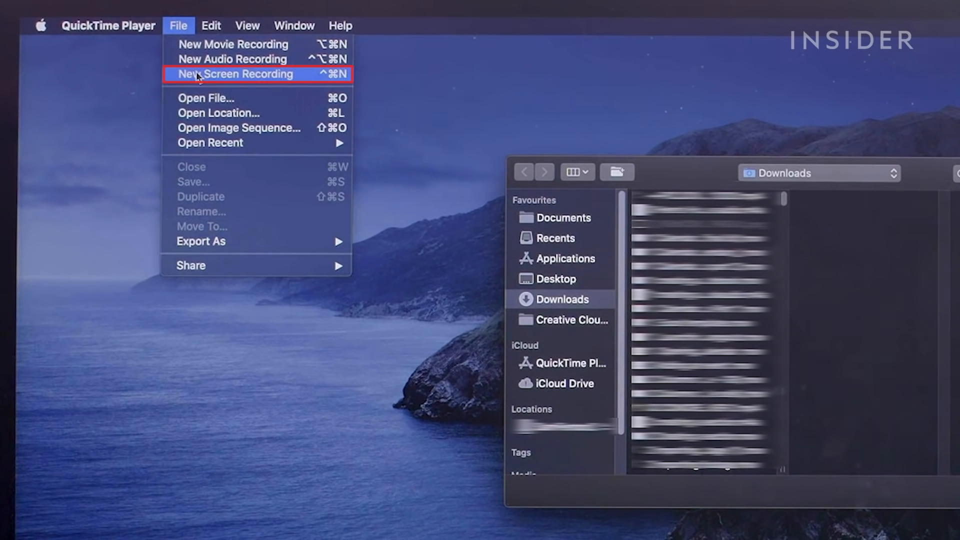
Start a New Screen Recording and review then dismiss the recording Options menu.
left_click(238, 74)
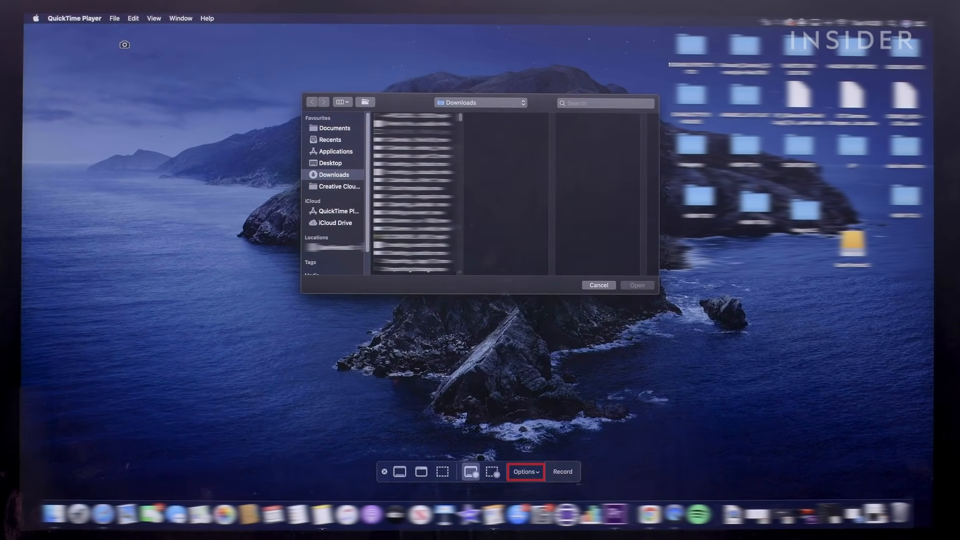
left_click(526, 472)
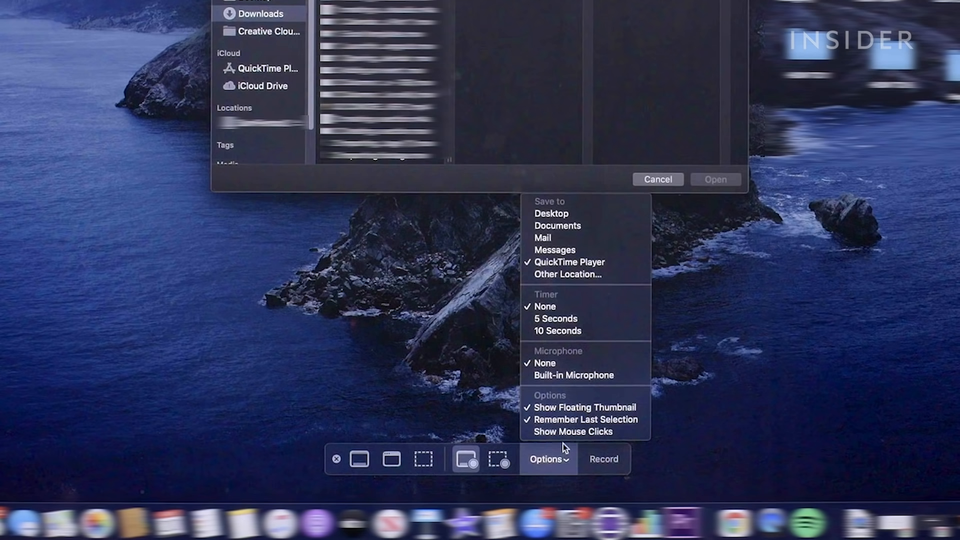
left_click(466, 458)
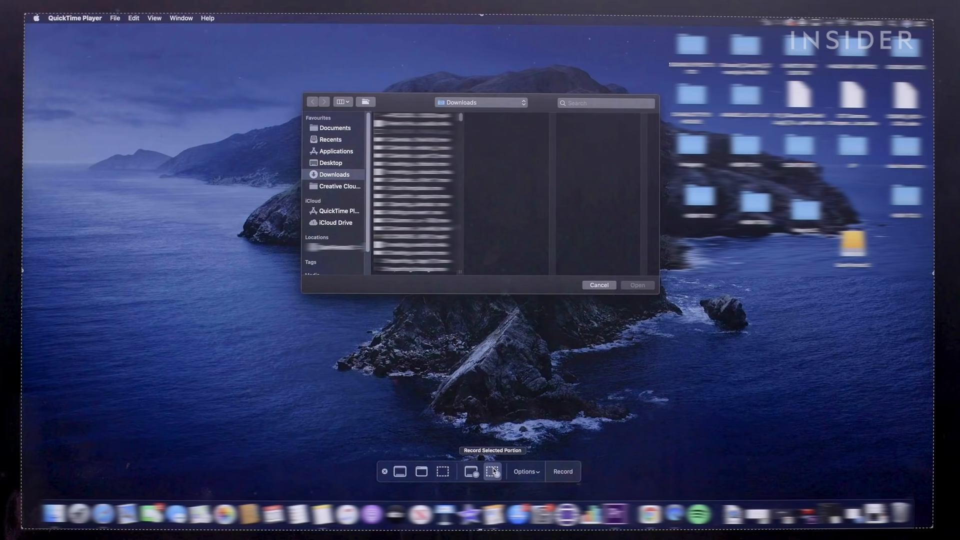
Switch to Record Selected Portion and record the marked area around the file window.
left_click(492, 472)
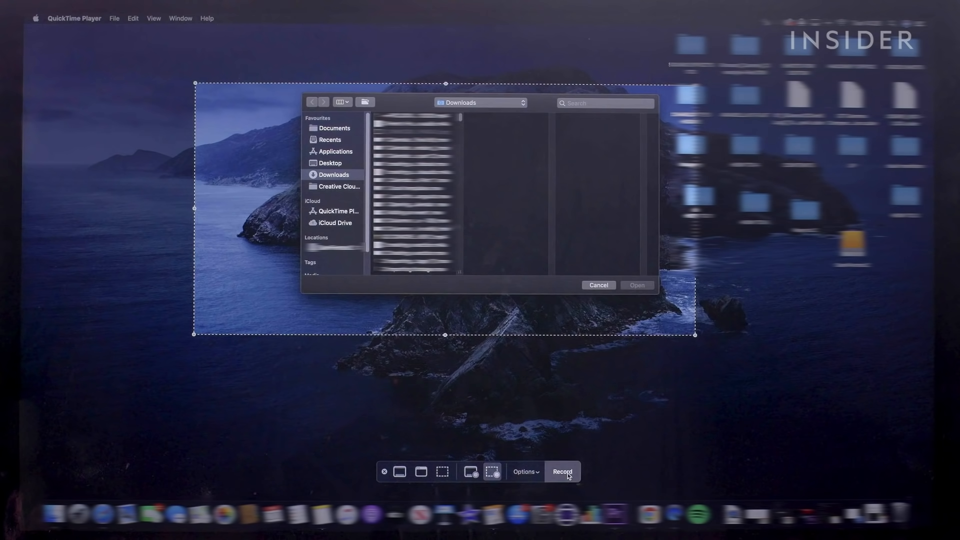
left_click(561, 472)
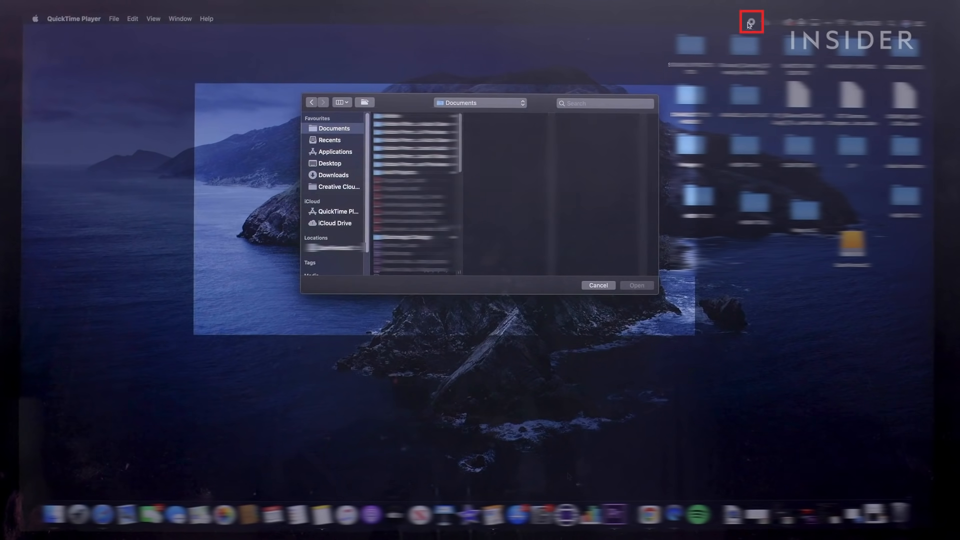
Stop the screen recording from the menu bar.
left_click(335, 175)
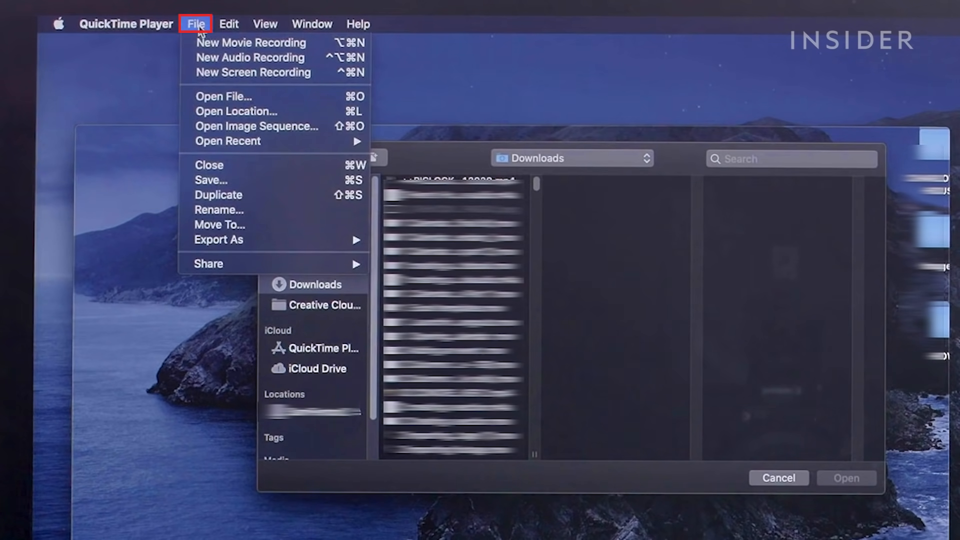
mouse_move(210, 180)
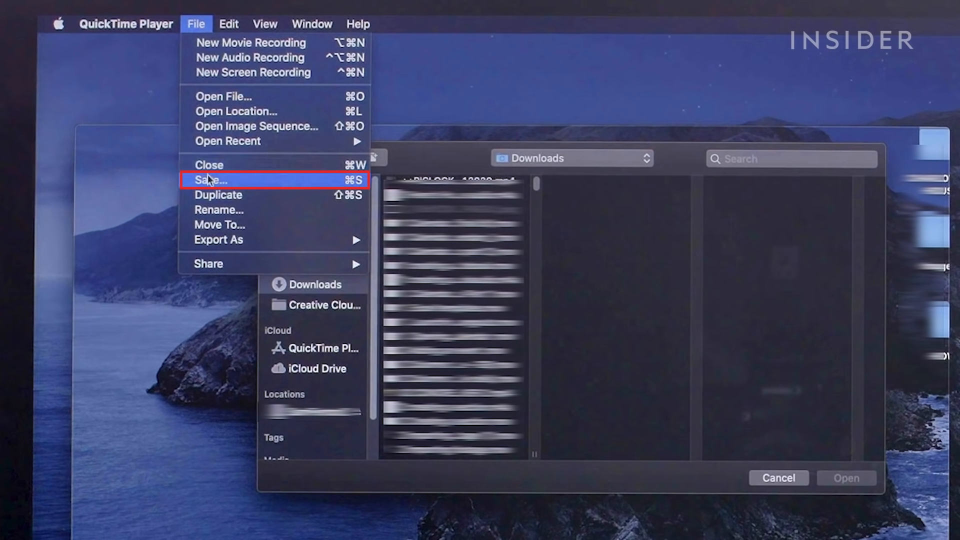